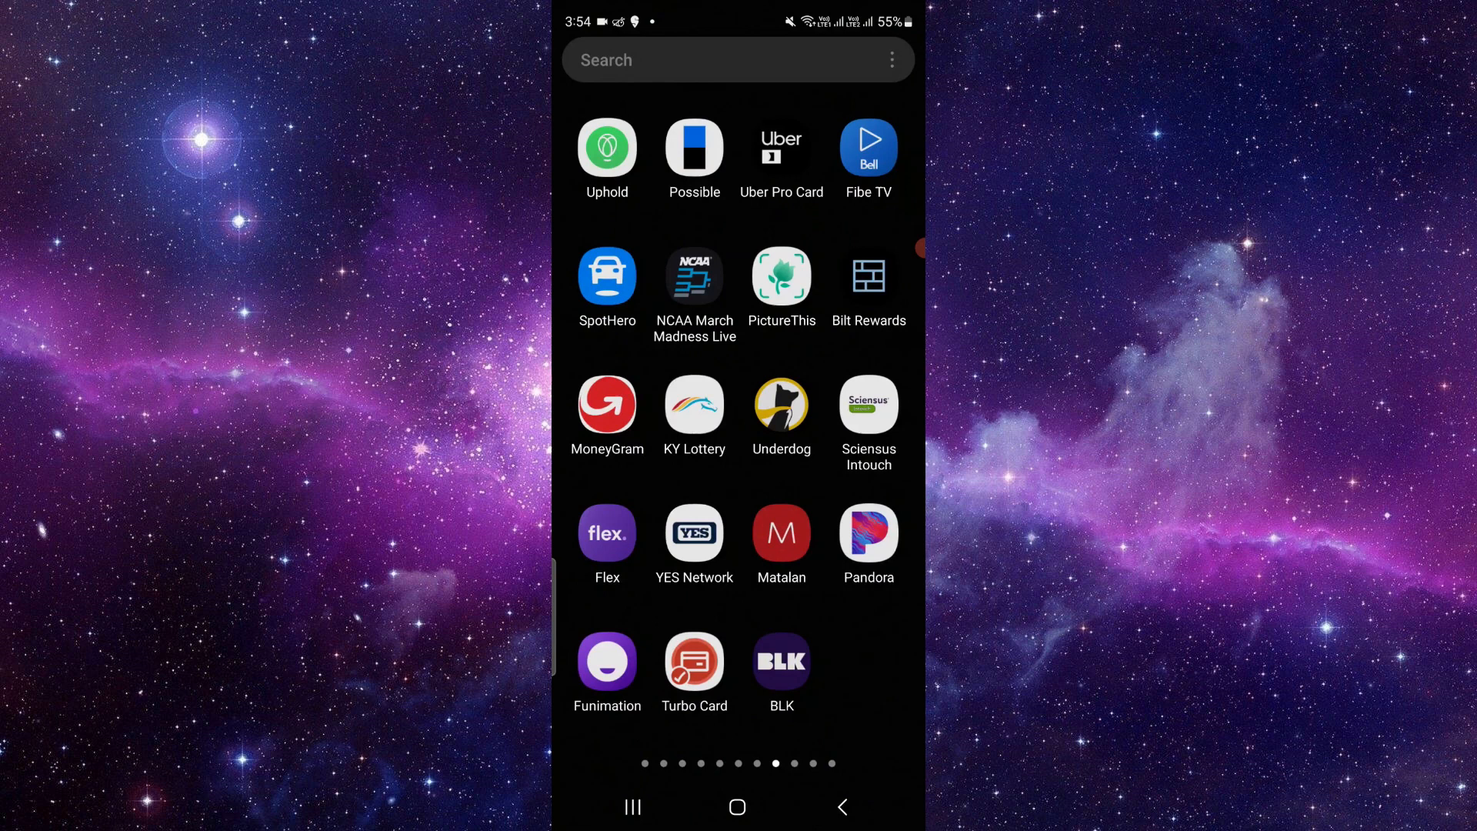
Launch the Google Play Store from the app drawer, landing on the Games home page.
left_click(781, 276)
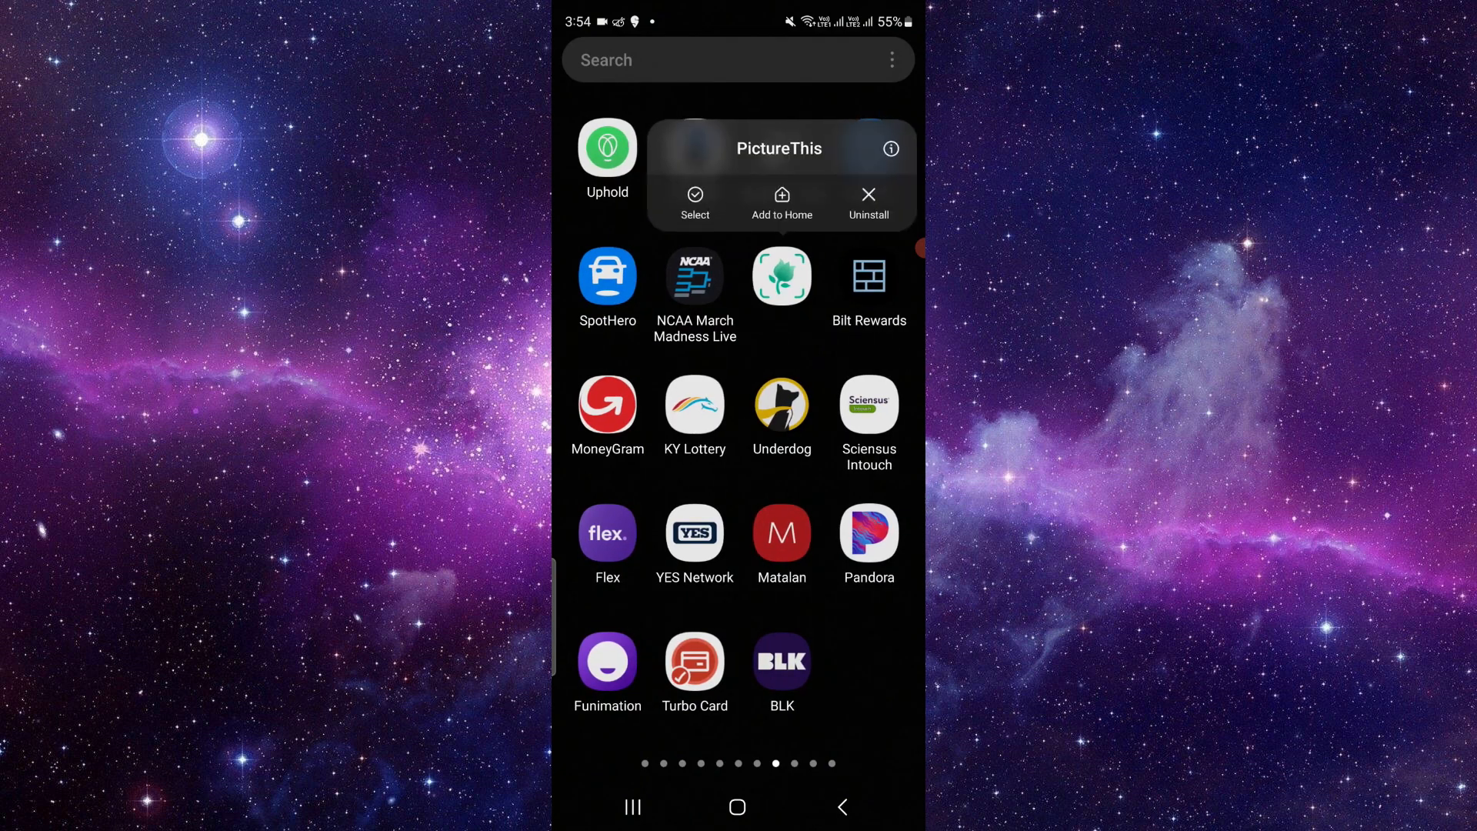
left_click(781, 275)
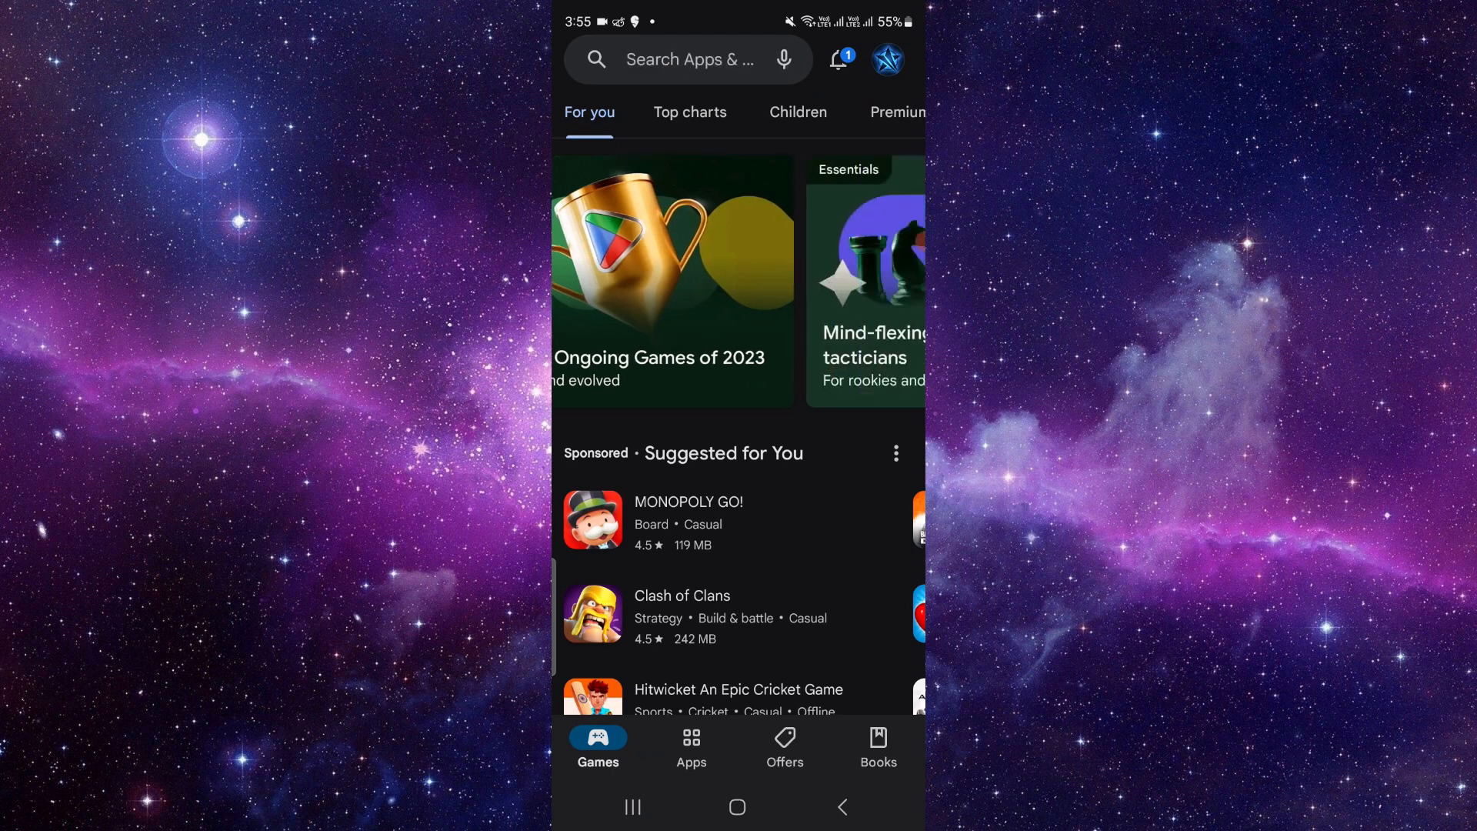
Open Payments and subscriptions from the profile avatar's account menu.
left_click(886, 60)
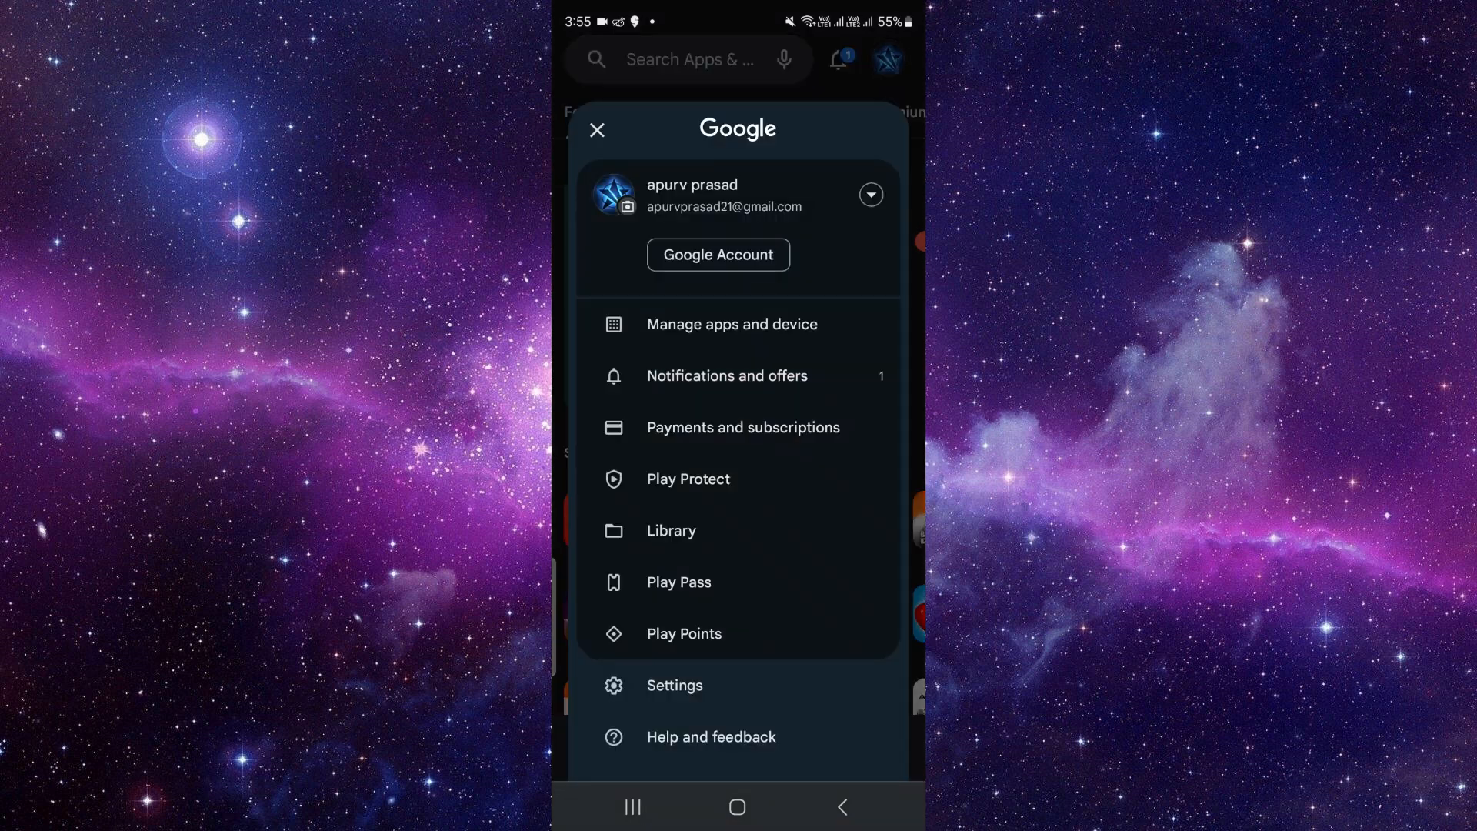
left_click(742, 427)
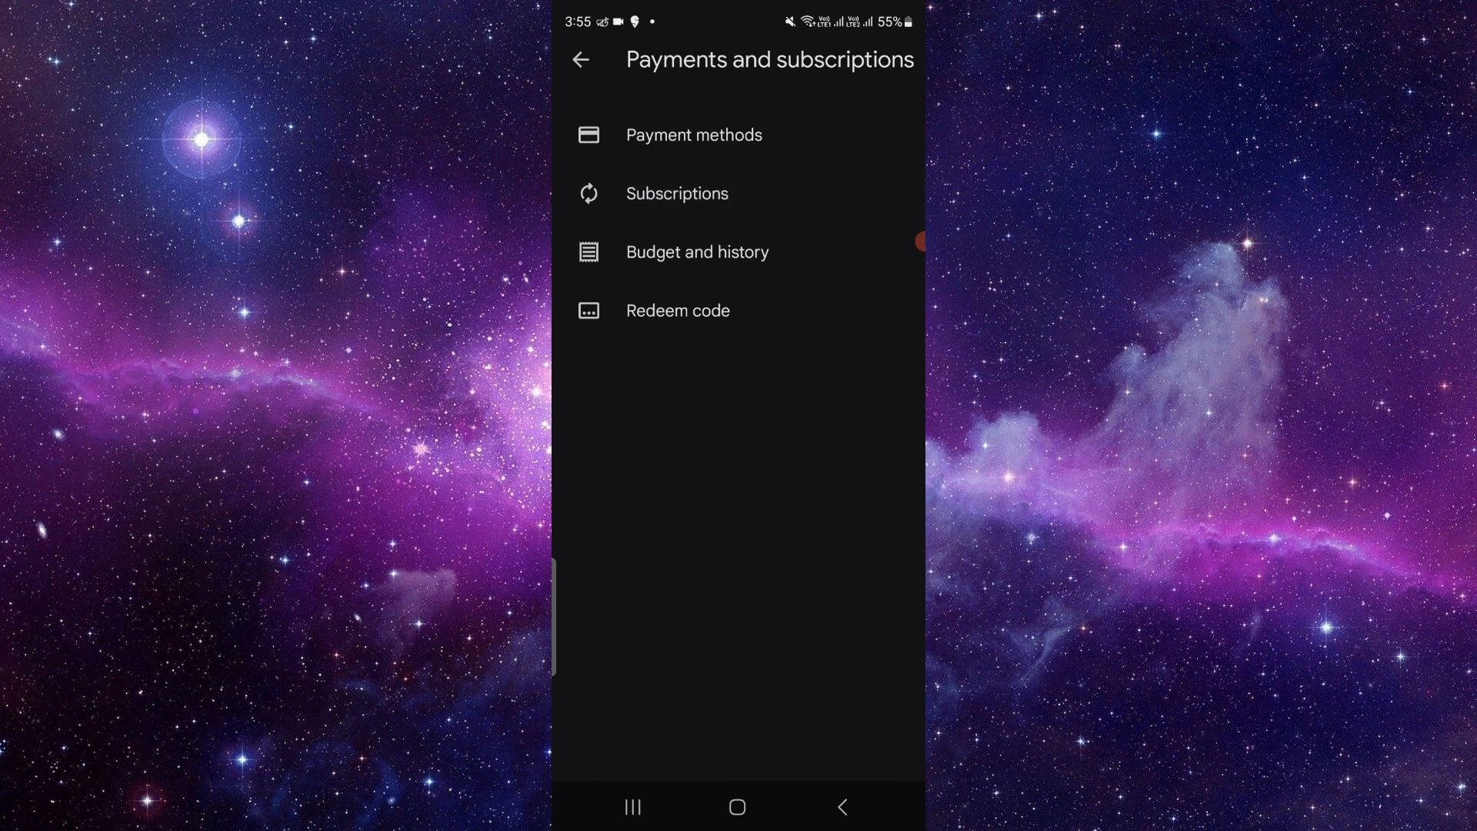
Open Subscriptions and choose Remove on the expired Canva subscription.
left_click(676, 193)
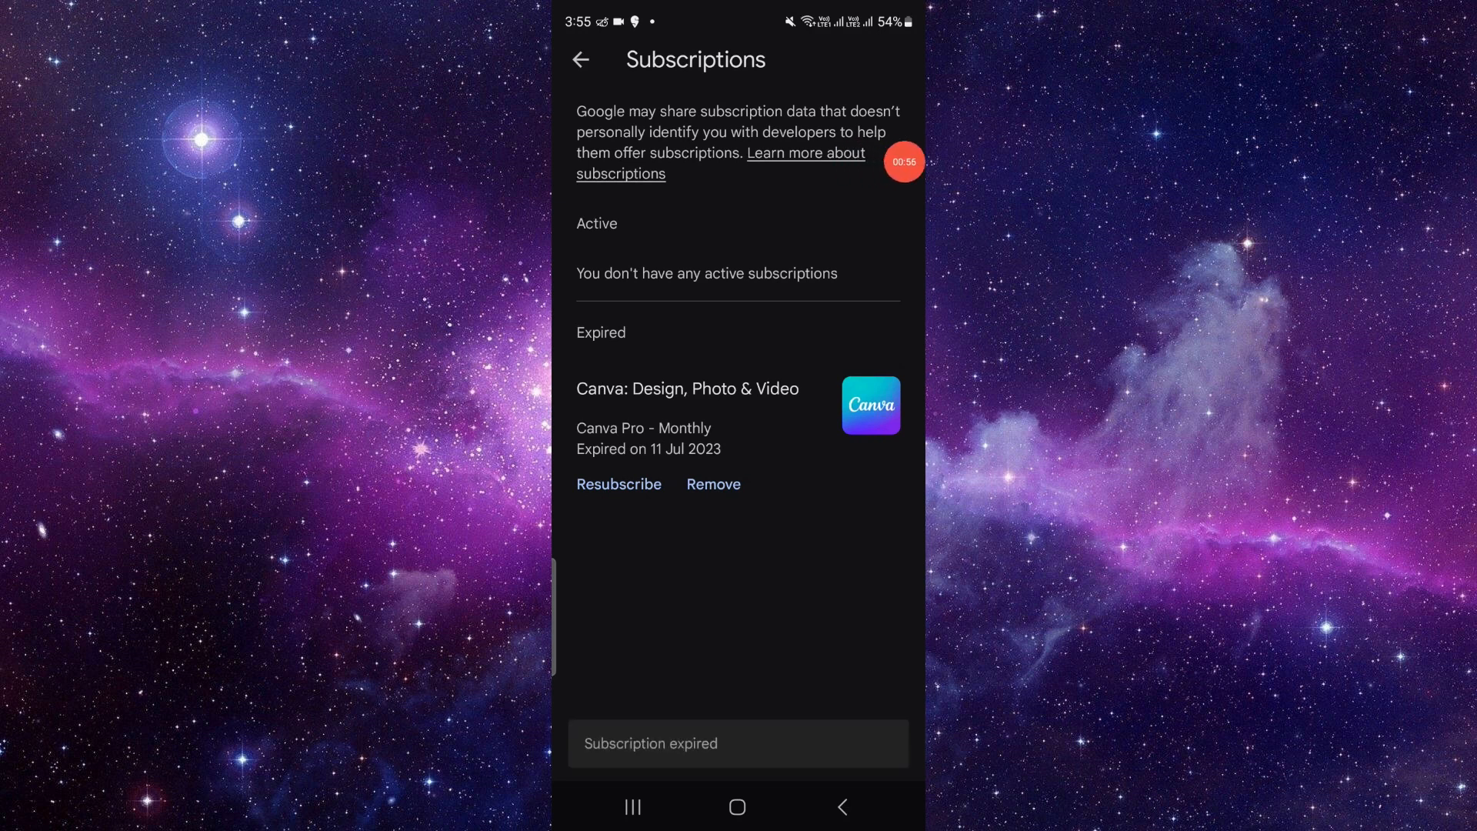
left_click(713, 483)
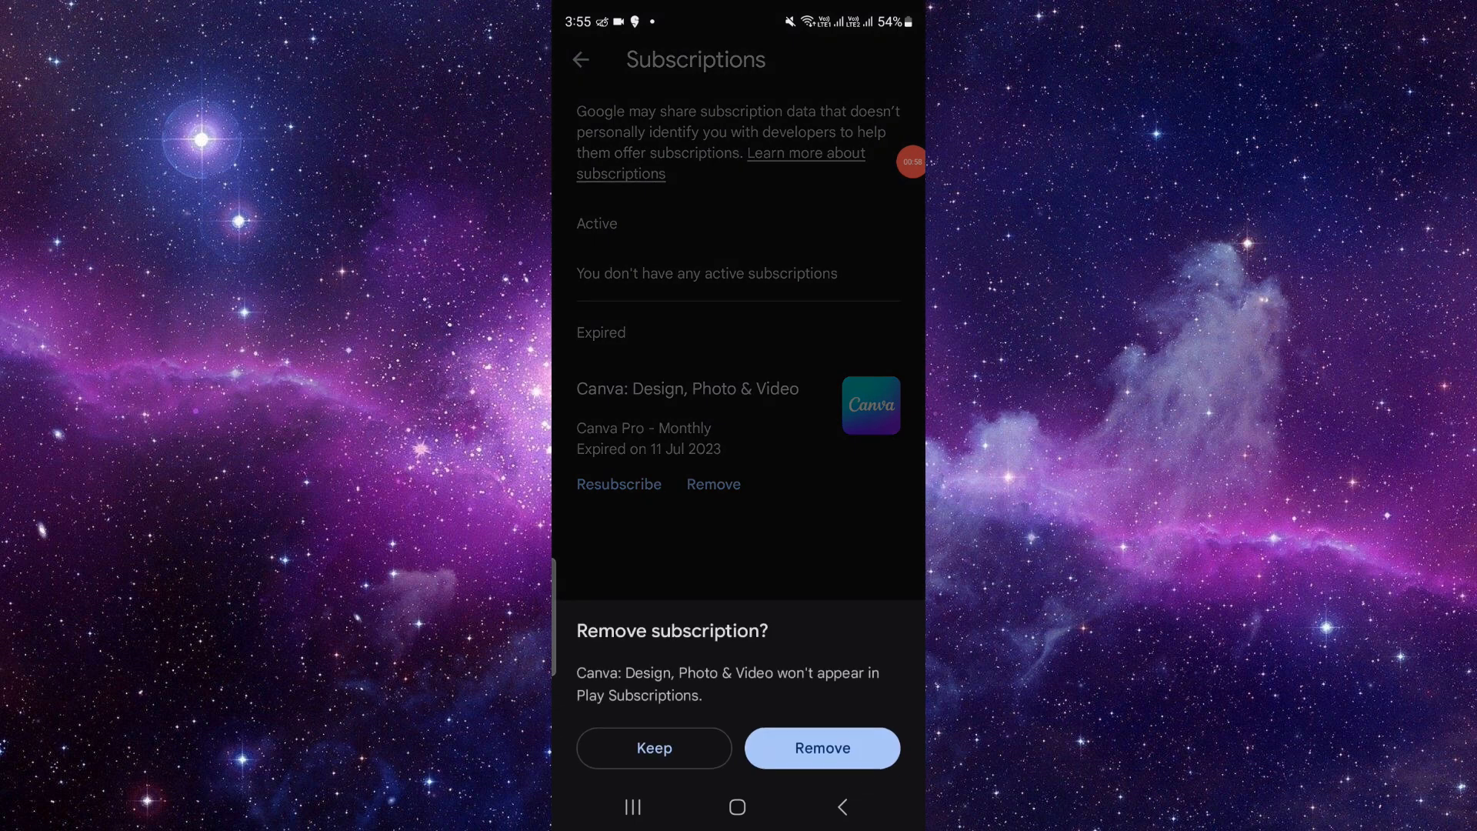